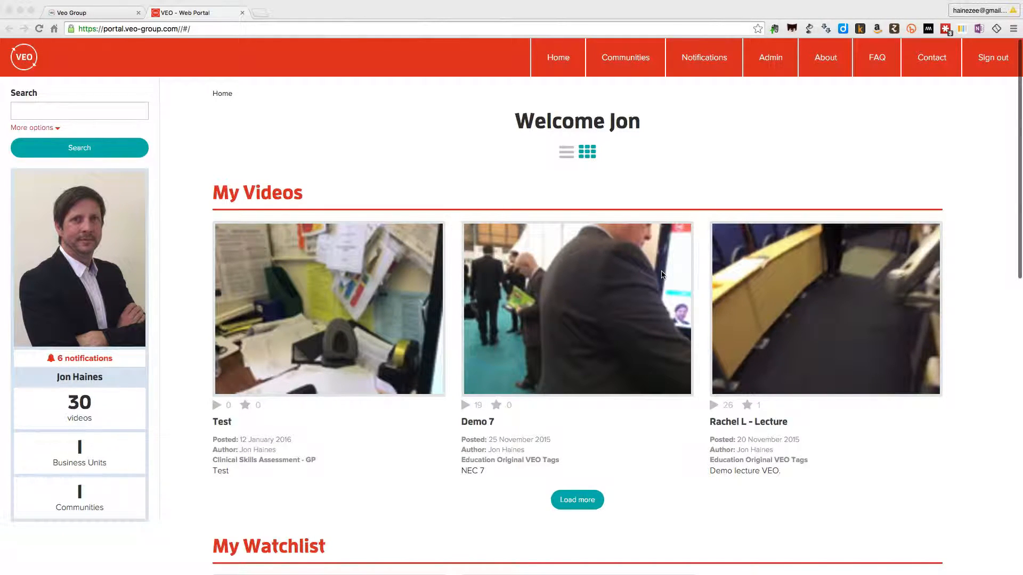
pyautogui.moveTo(775, 63)
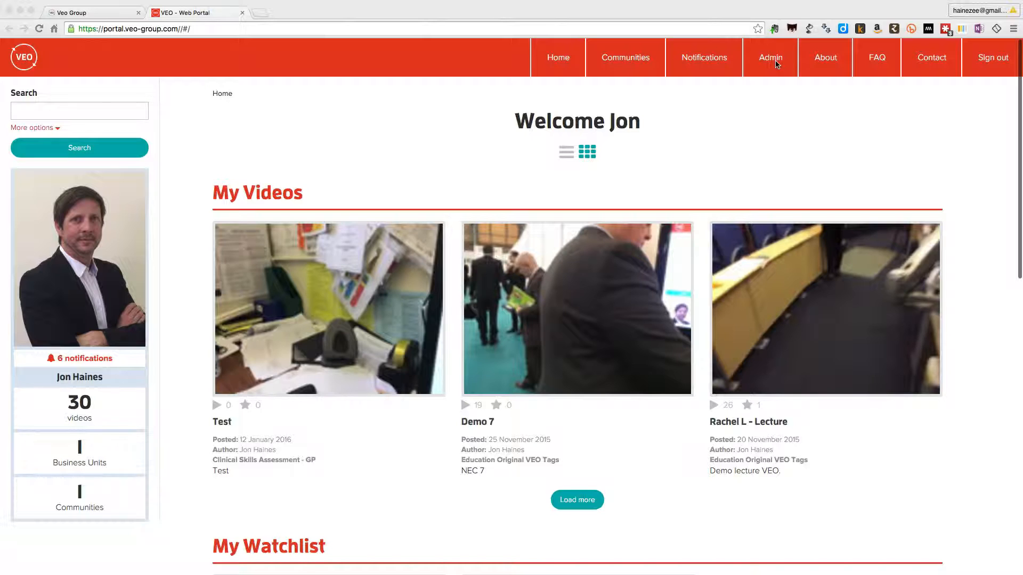
# Go to the Admin area from the top navigation bar.
pyautogui.click(769, 57)
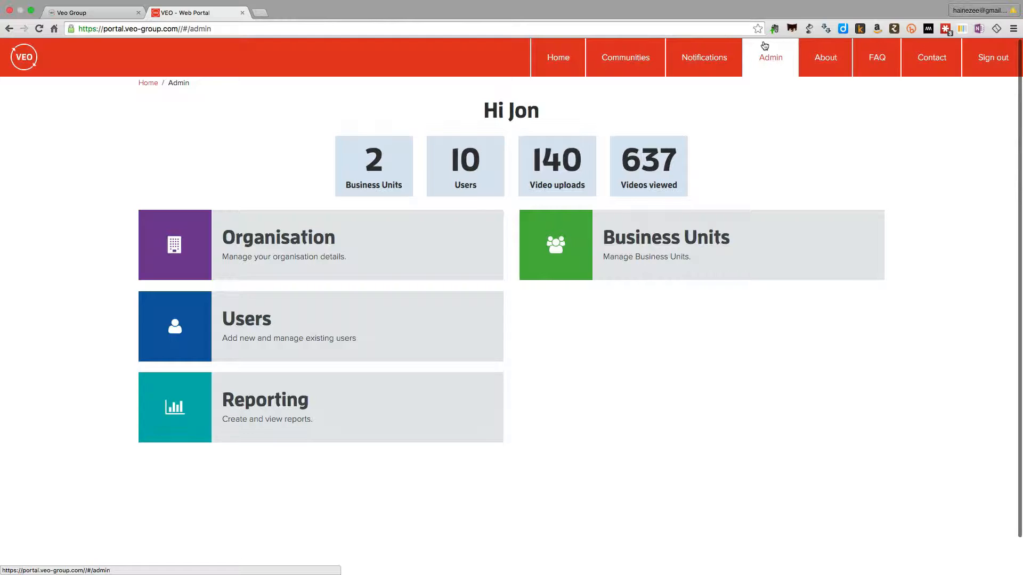
pyautogui.moveTo(366, 119)
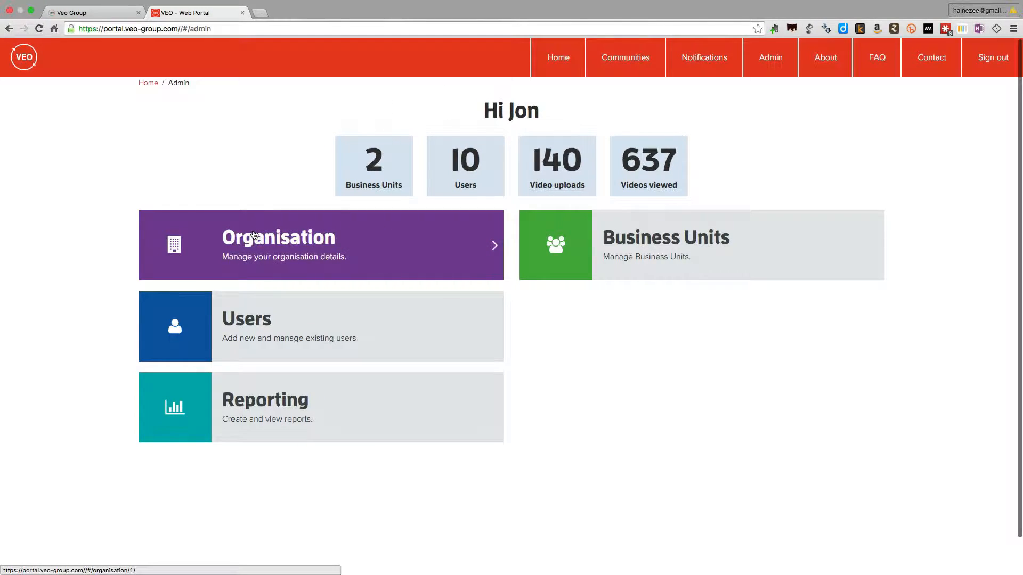
pyautogui.moveTo(258, 326)
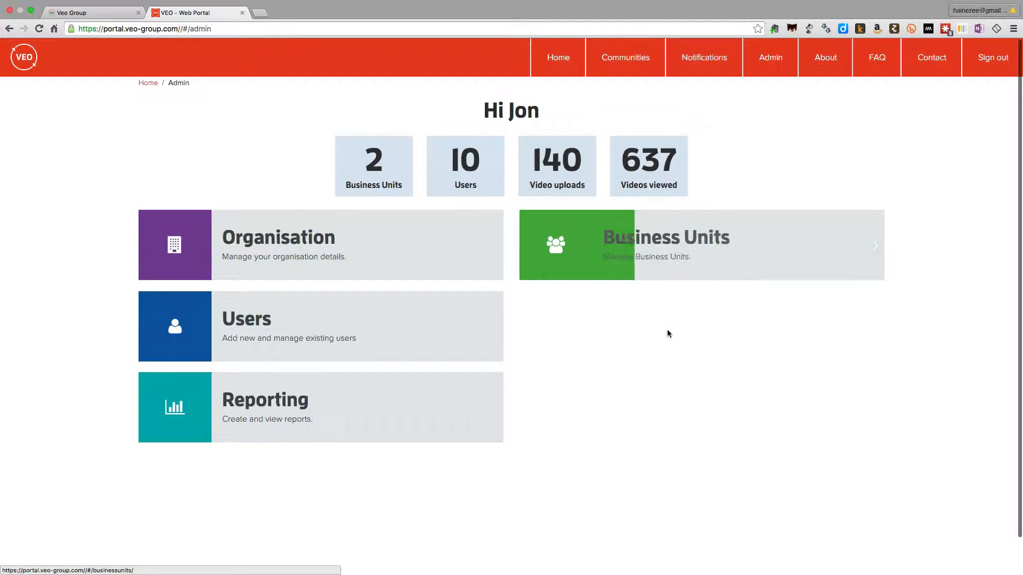
pyautogui.moveTo(320, 326)
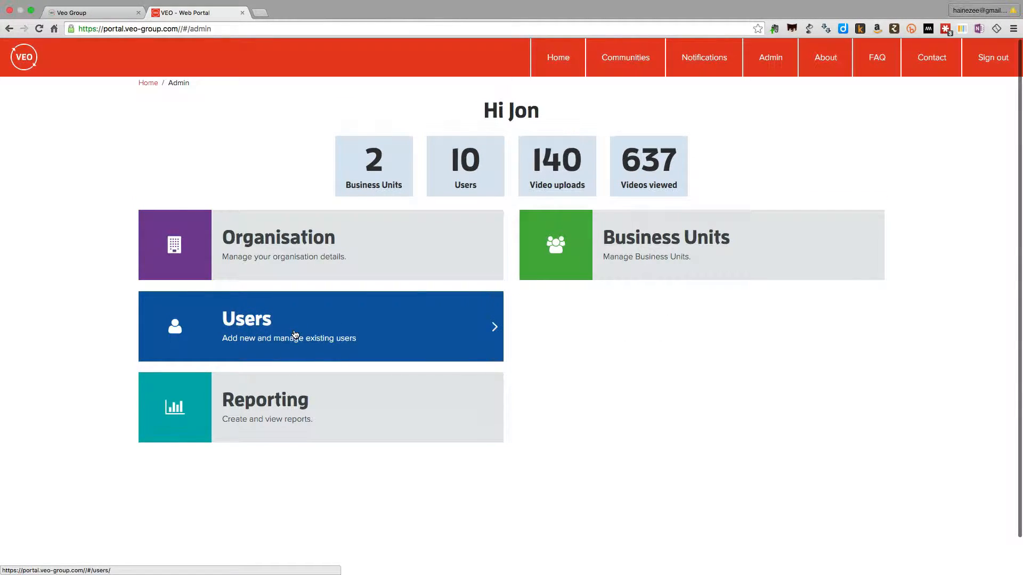
pyautogui.moveTo(249, 323)
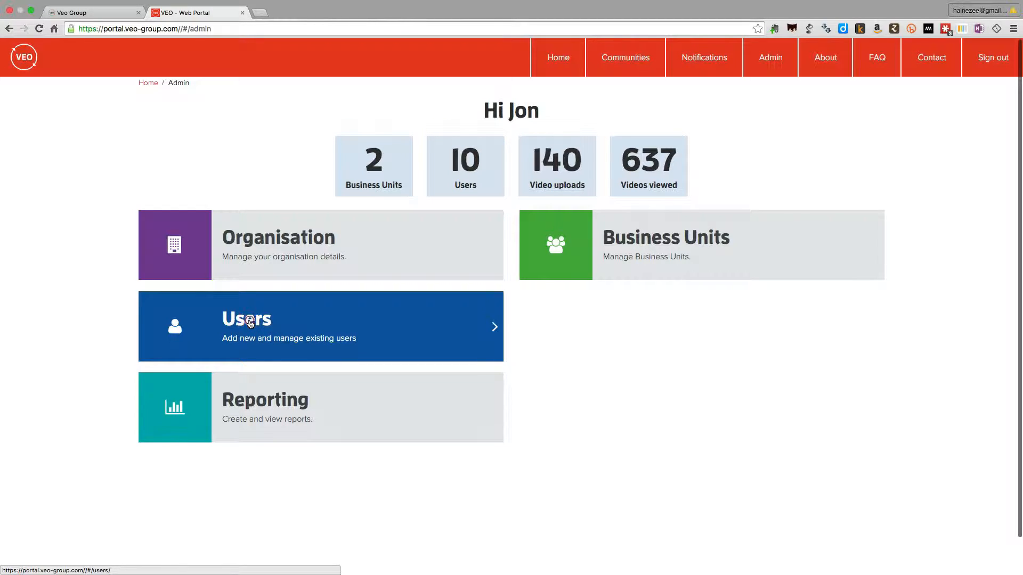
# Go to Users management and show page 2 of the existing user records.
pyautogui.click(246, 326)
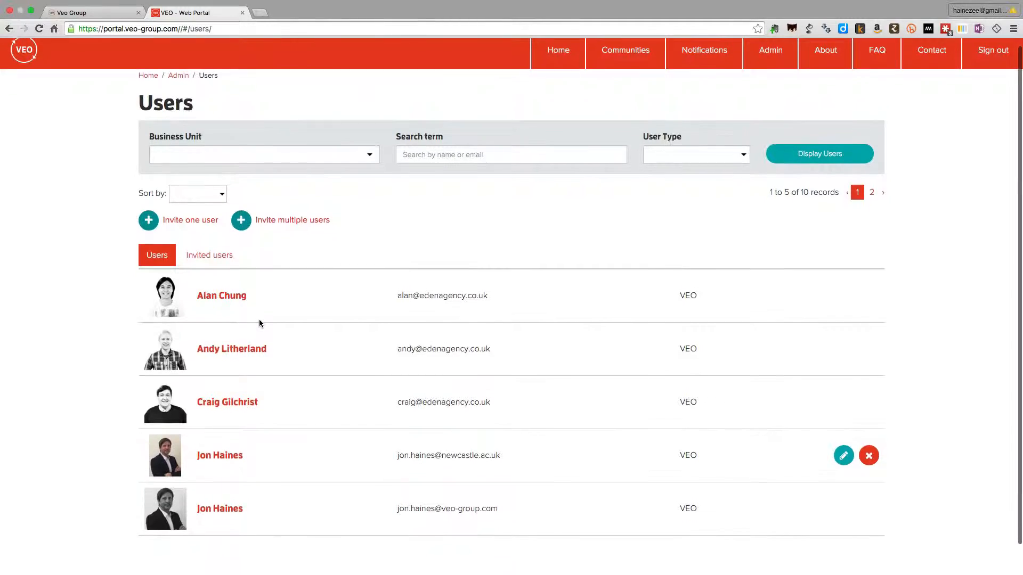
pyautogui.scroll(-3)
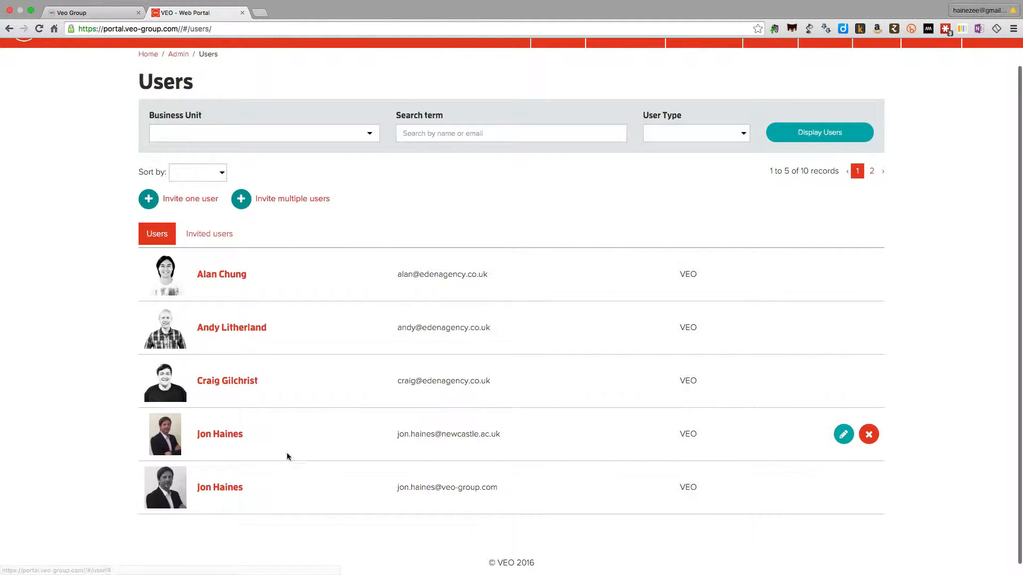
pyautogui.moveTo(795, 179)
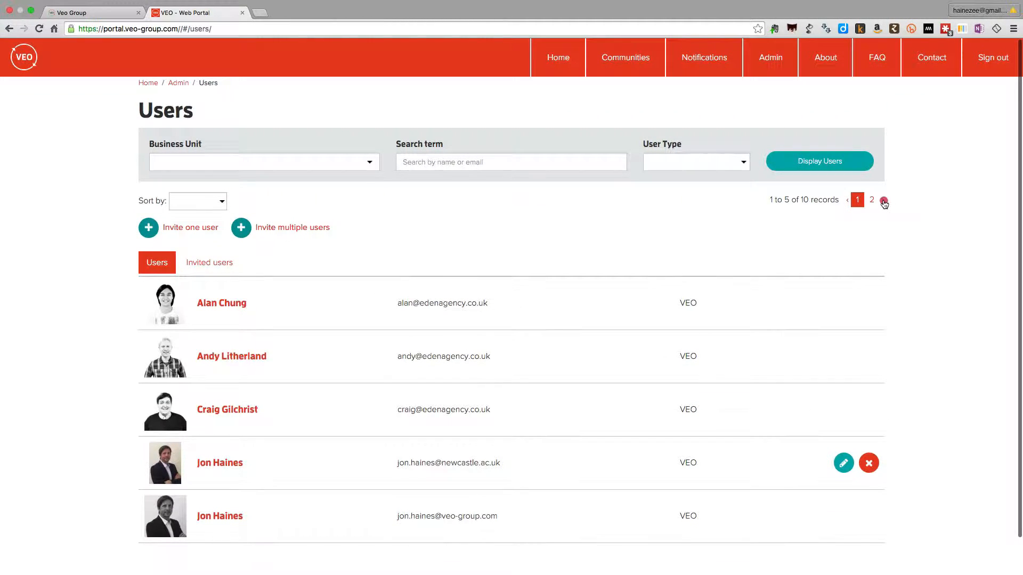
pyautogui.click(870, 199)
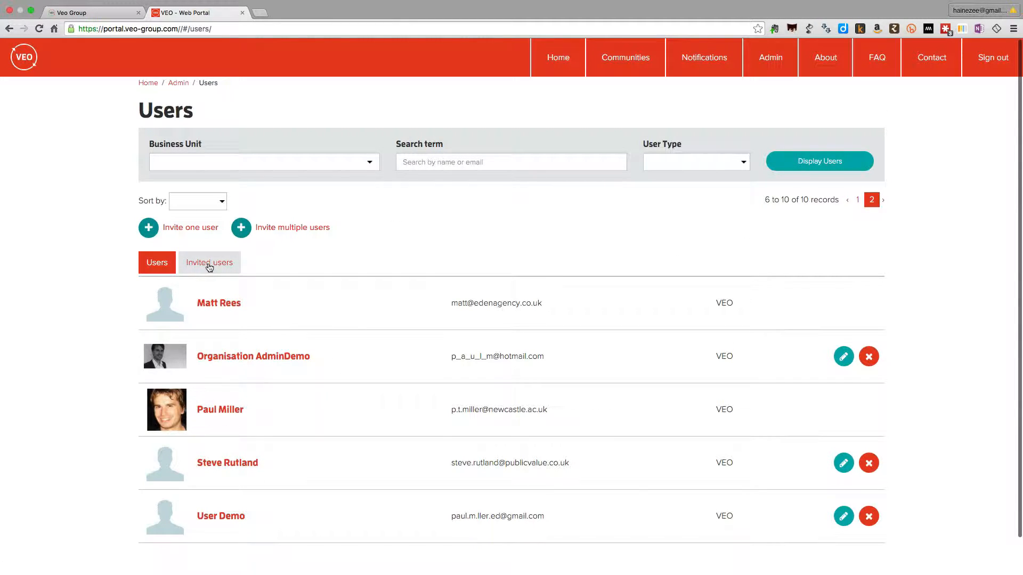
# View the Invited users list with its Resend/Delete options, then return to Users.
pyautogui.click(209, 262)
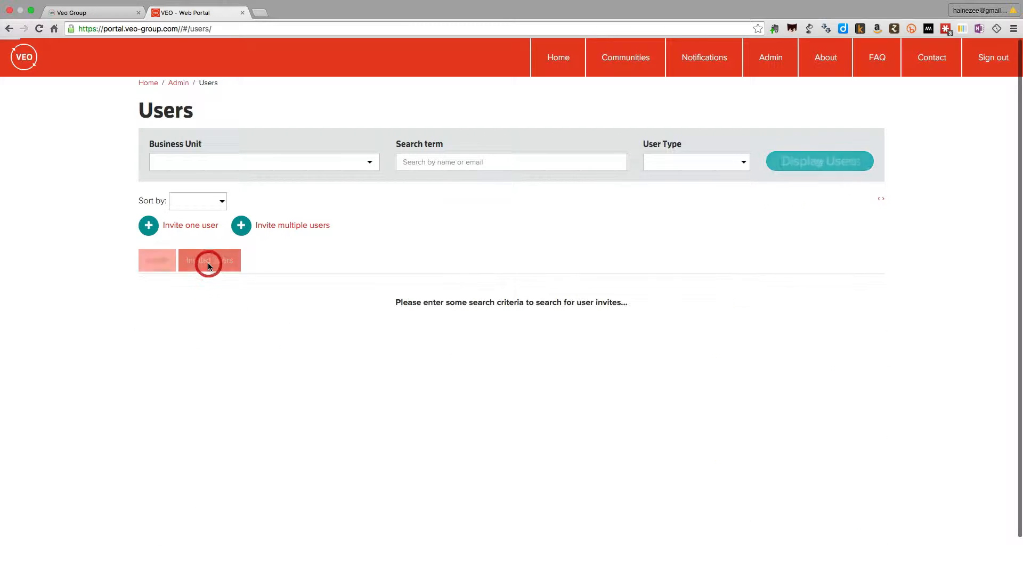
pyautogui.click(210, 262)
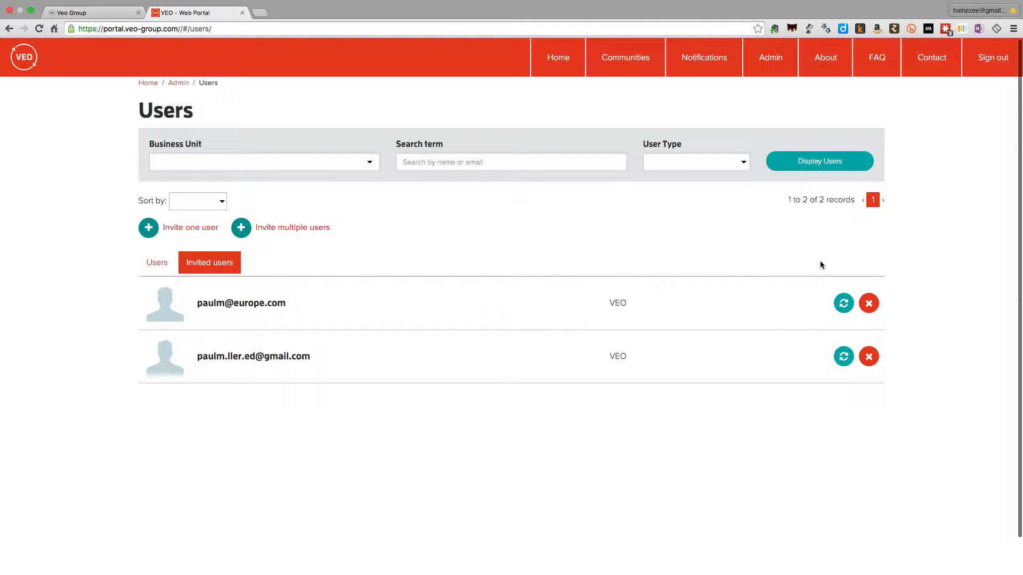
pyautogui.moveTo(842, 304)
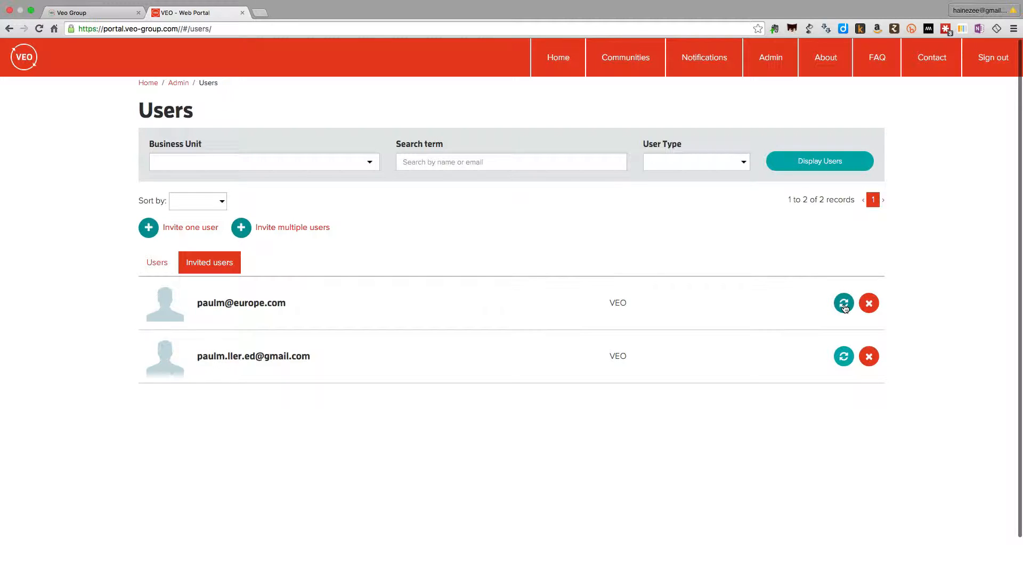
pyautogui.moveTo(842, 304)
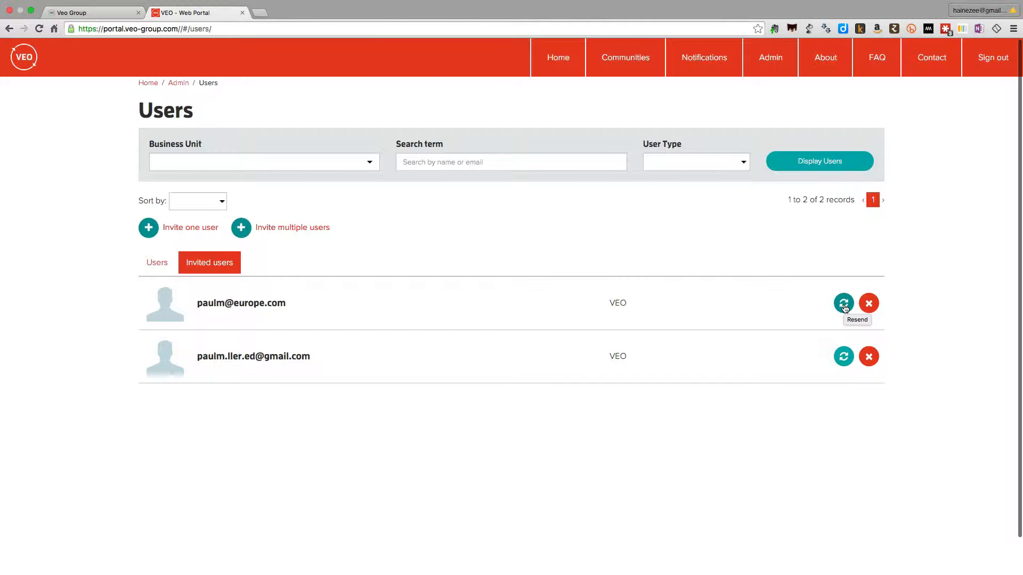
pyautogui.moveTo(868, 303)
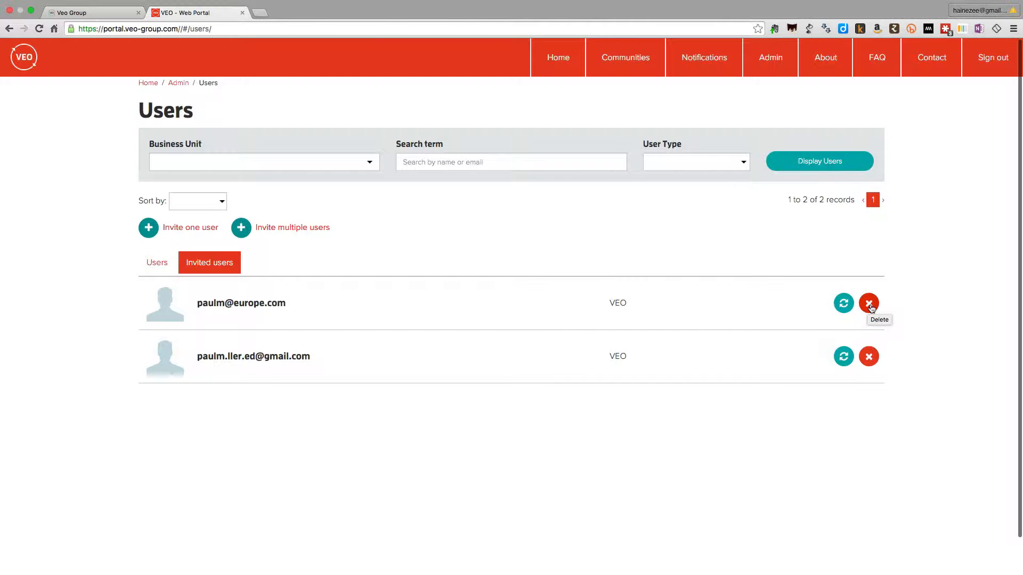
pyautogui.click(156, 262)
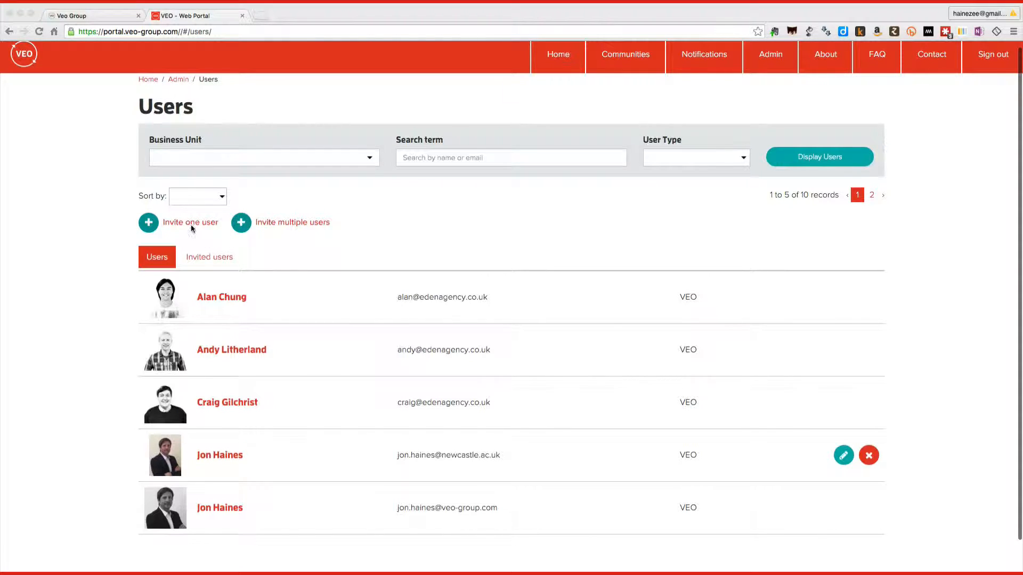
# Start an Invite one user form and review the assignable options in the Roles list.
pyautogui.click(190, 223)
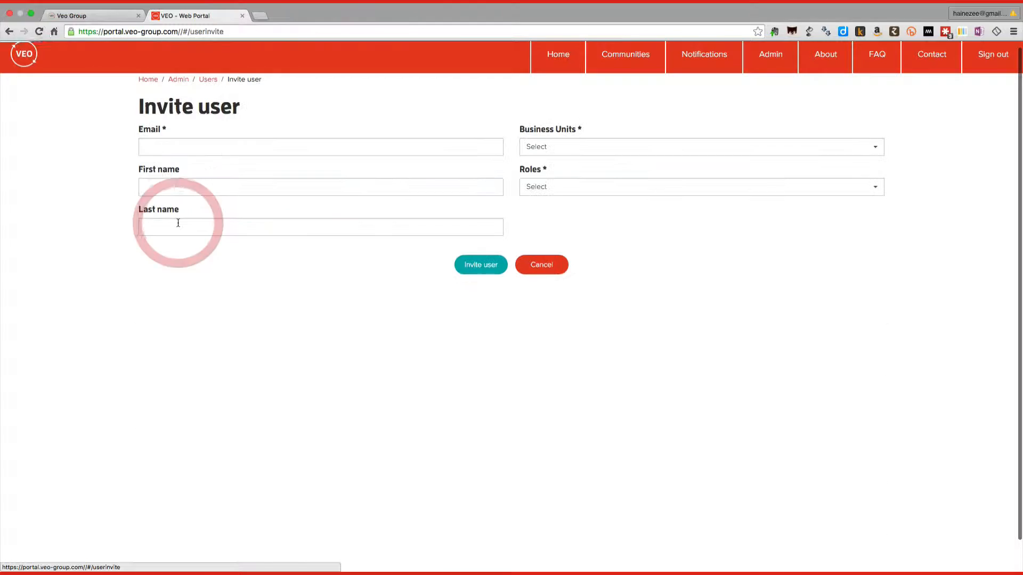
pyautogui.click(319, 146)
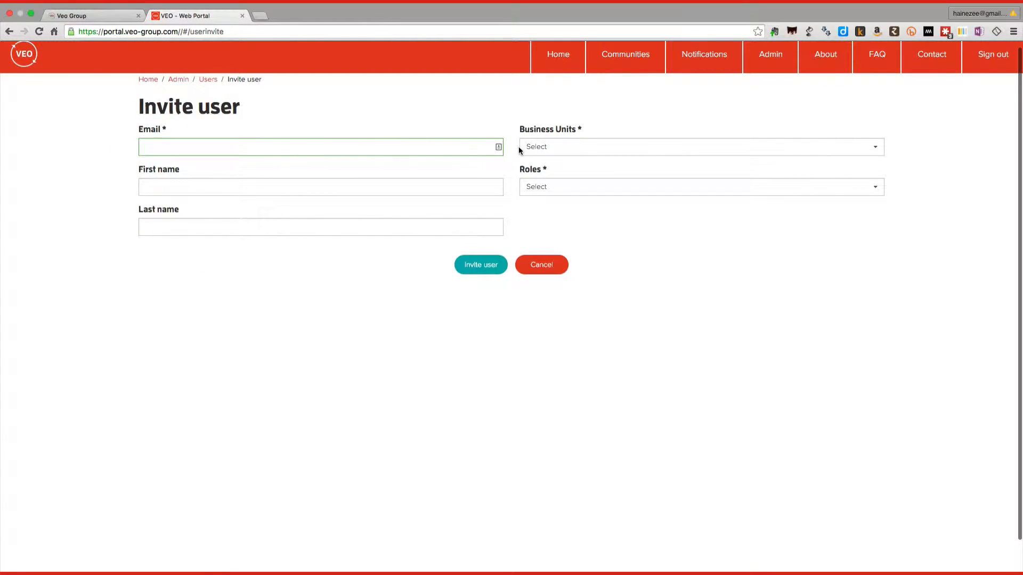
pyautogui.click(701, 147)
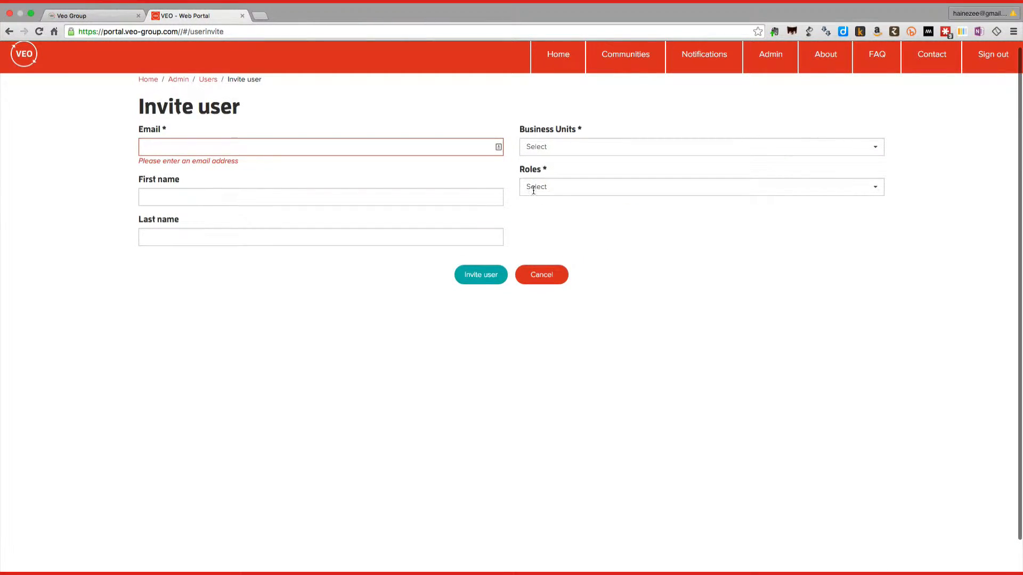
pyautogui.click(701, 188)
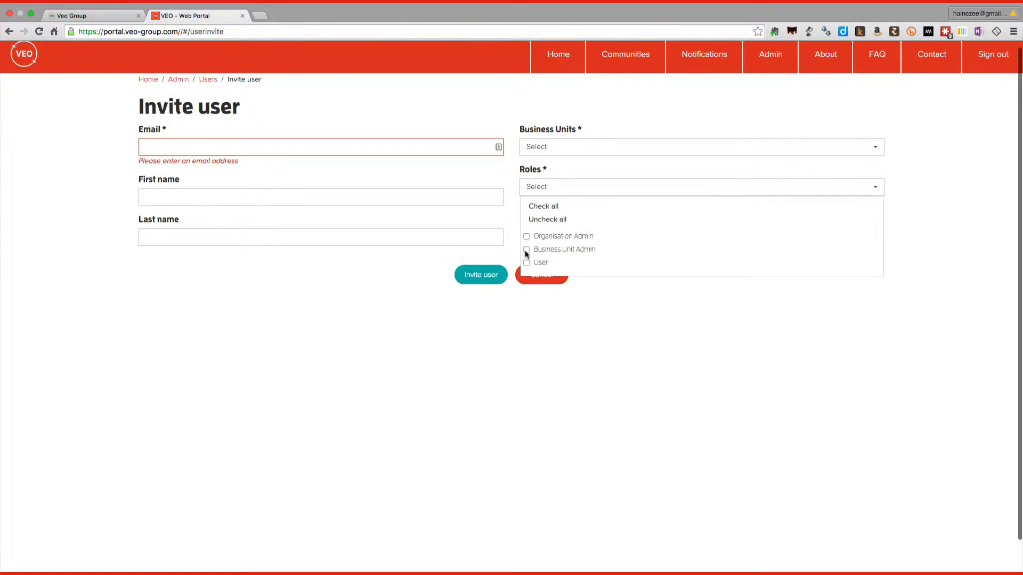
pyautogui.moveTo(590, 254)
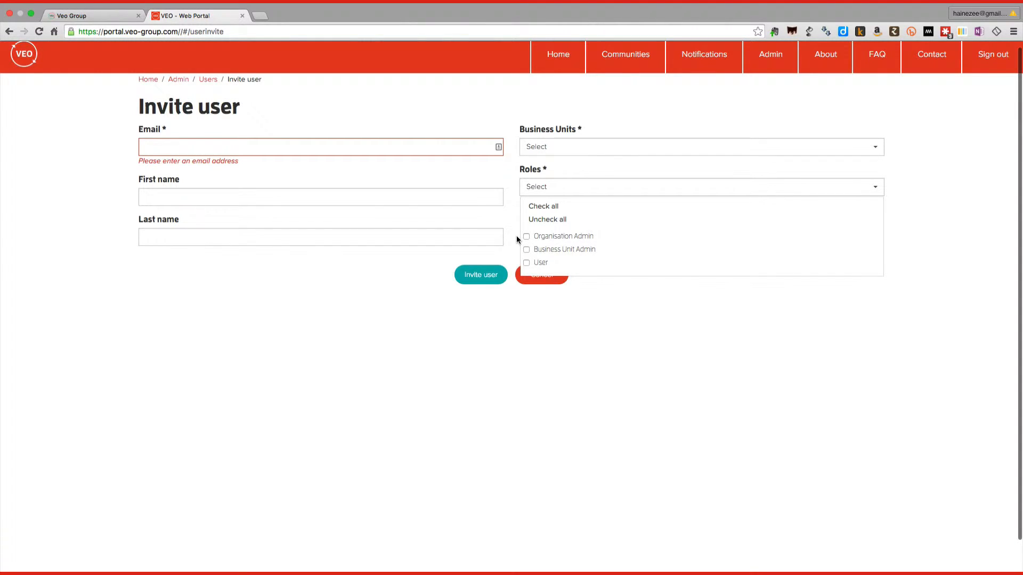
pyautogui.click(701, 188)
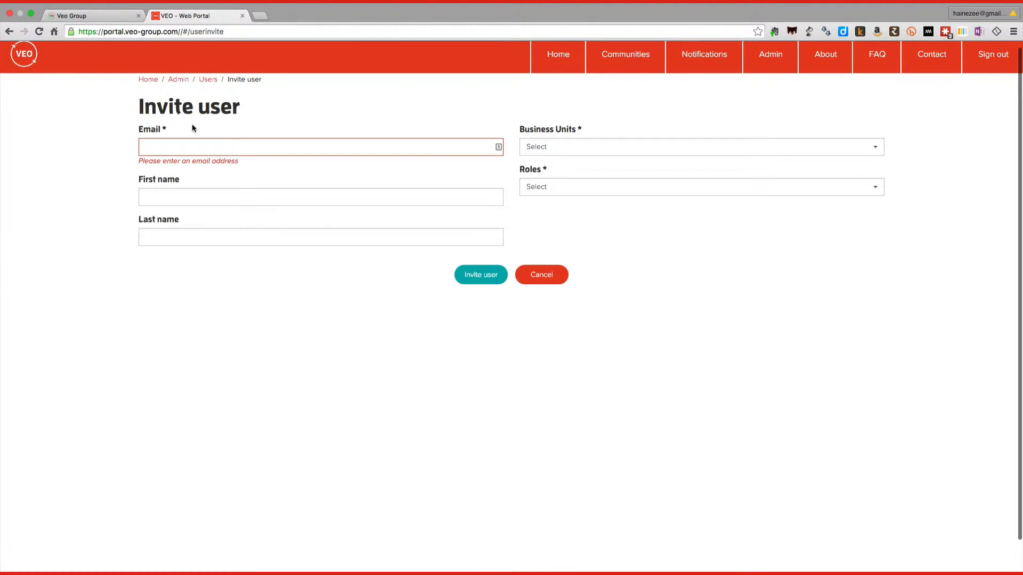
# Cancel the single invite, start Invite multiple users, and copy the email cells from Numbers.
pyautogui.click(541, 275)
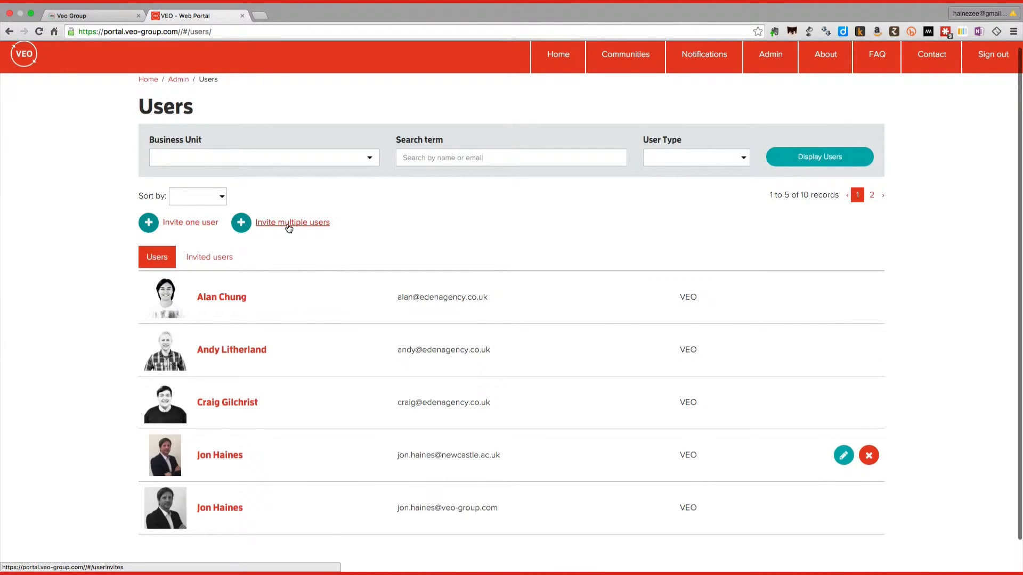
pyautogui.click(292, 223)
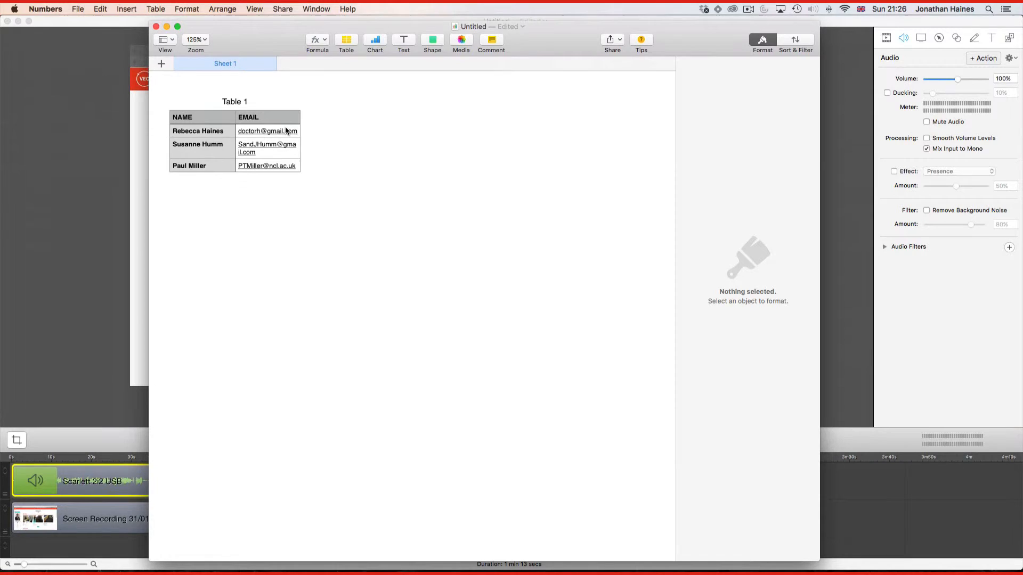
pyautogui.click(267, 148)
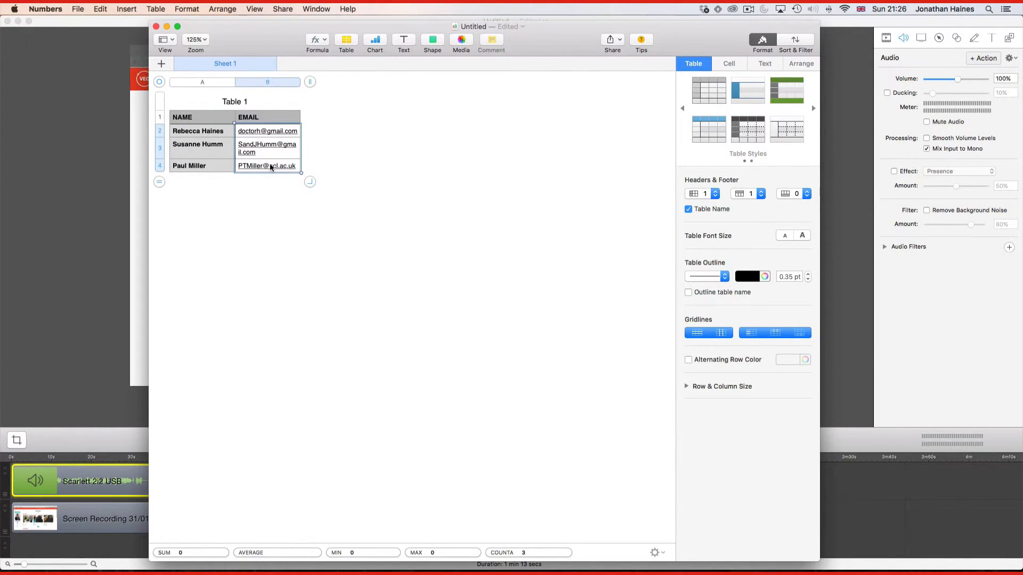
pyautogui.press('cmd+tab')
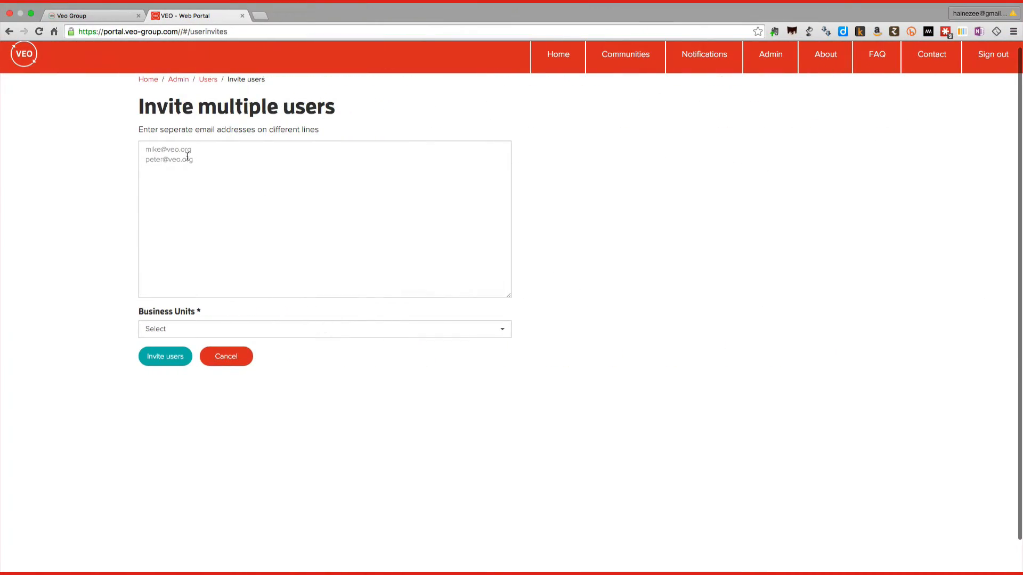
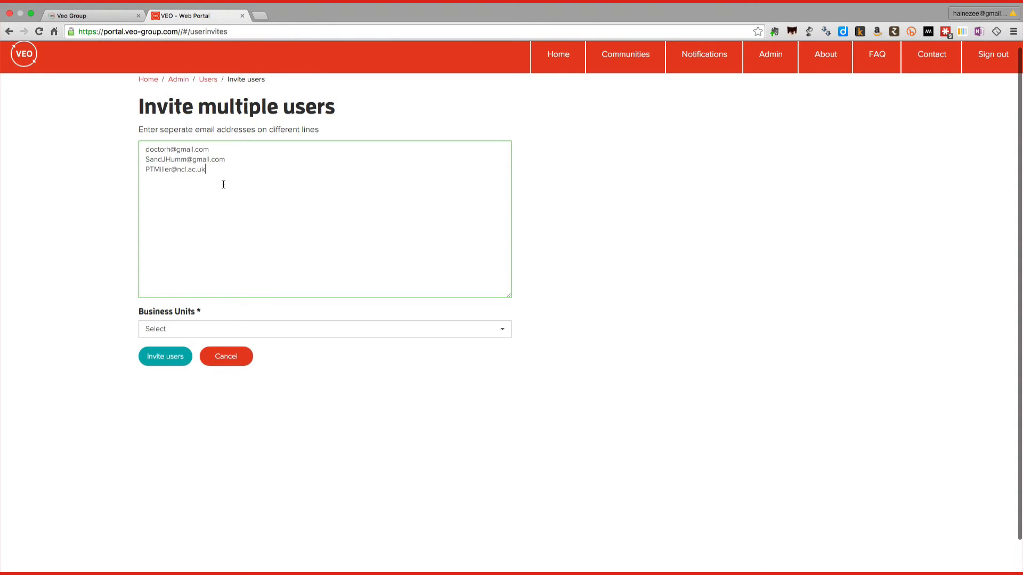
pyautogui.click(324, 329)
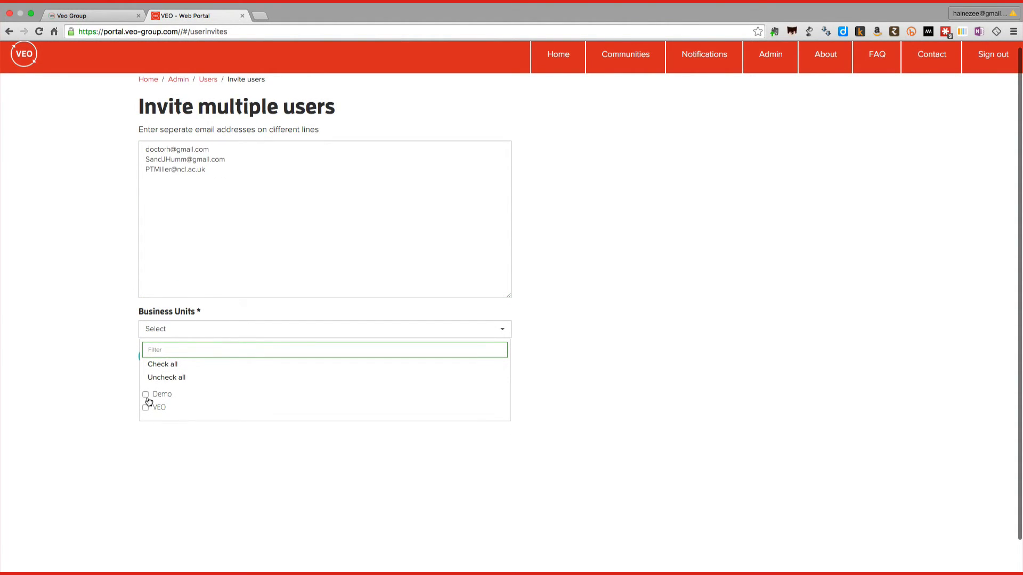
pyautogui.click(146, 406)
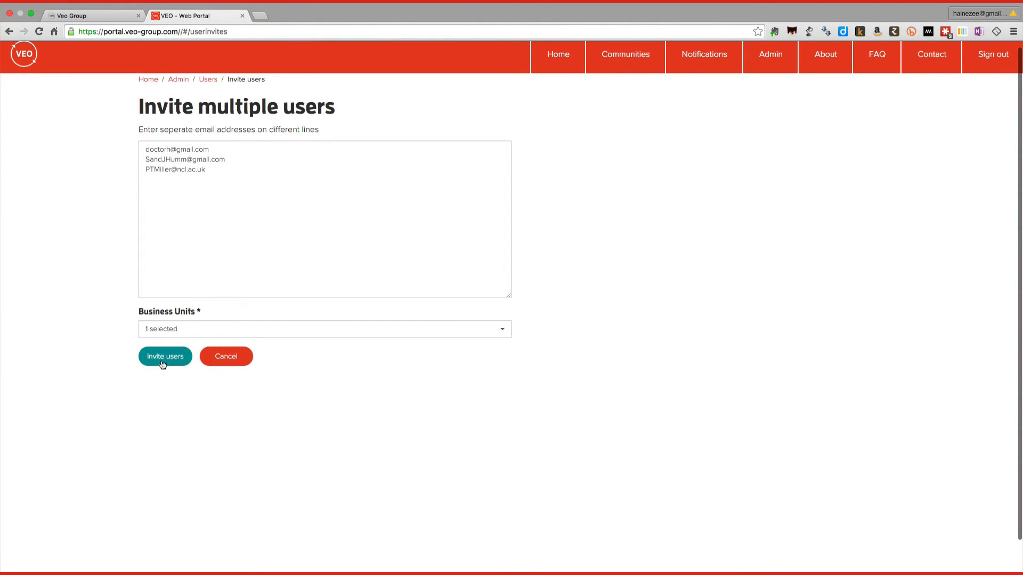